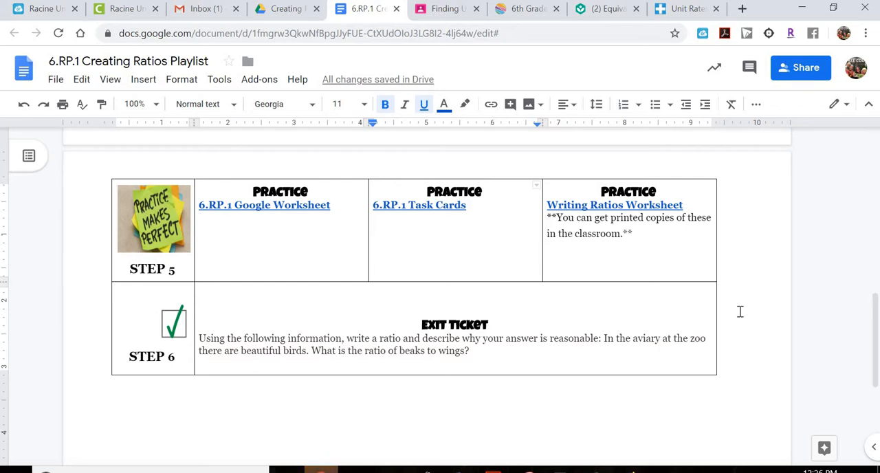
mouse_move(443, 240)
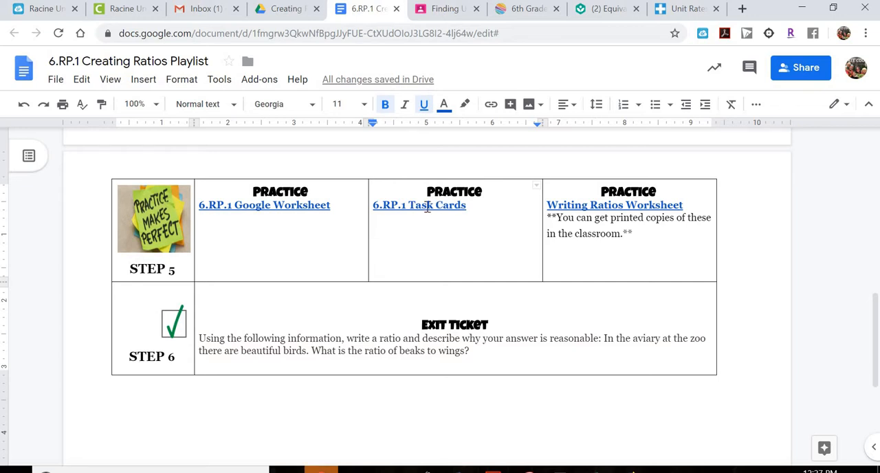
Follow the 6.RP.1 Task Cards link to the quiz and reach the first name field
click(418, 205)
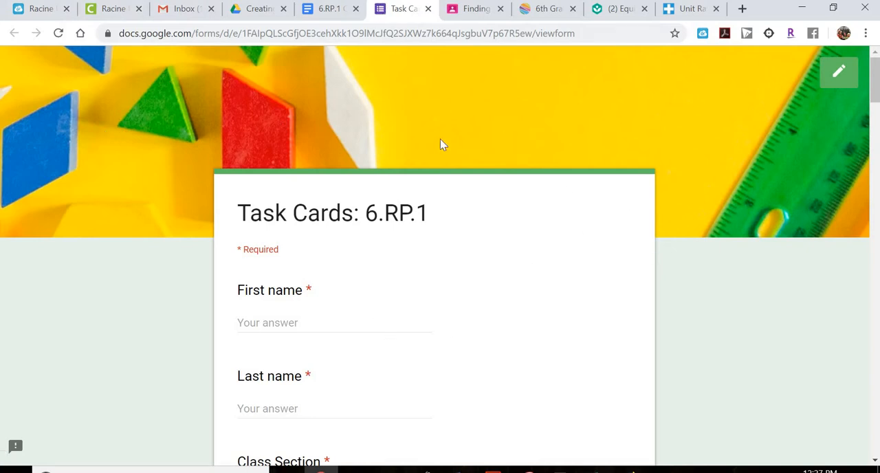
scroll(down, 3)
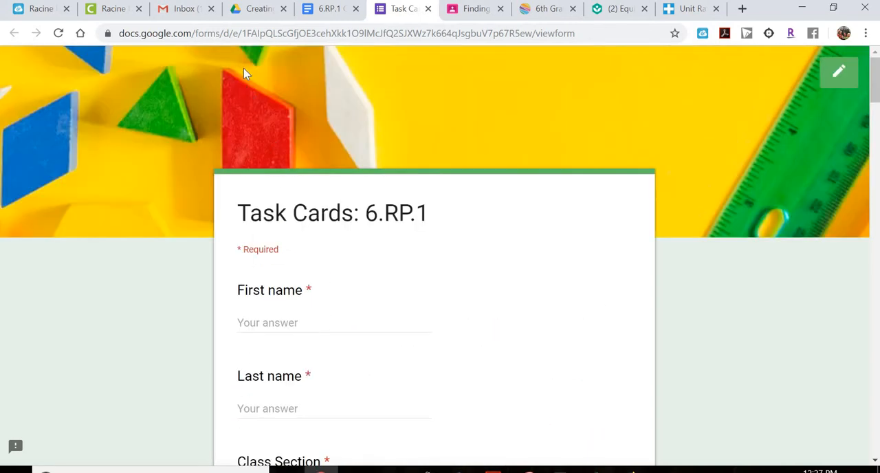
double_click(203, 33)
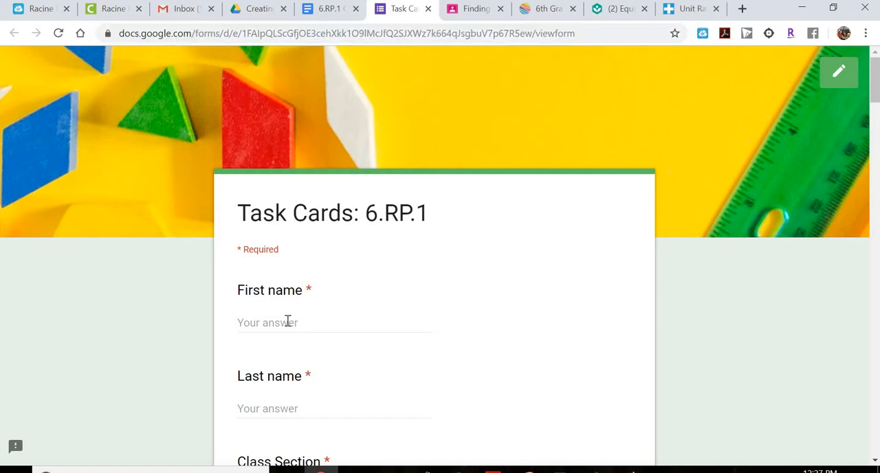
text(Katie)
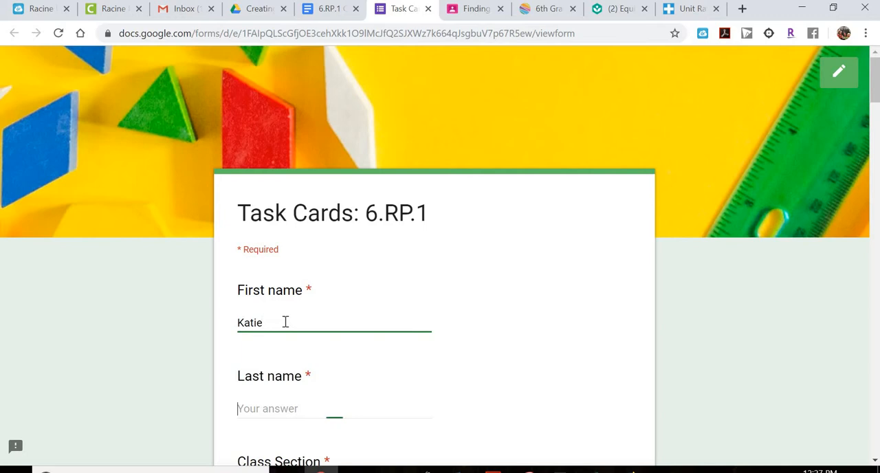
text(Belongia)
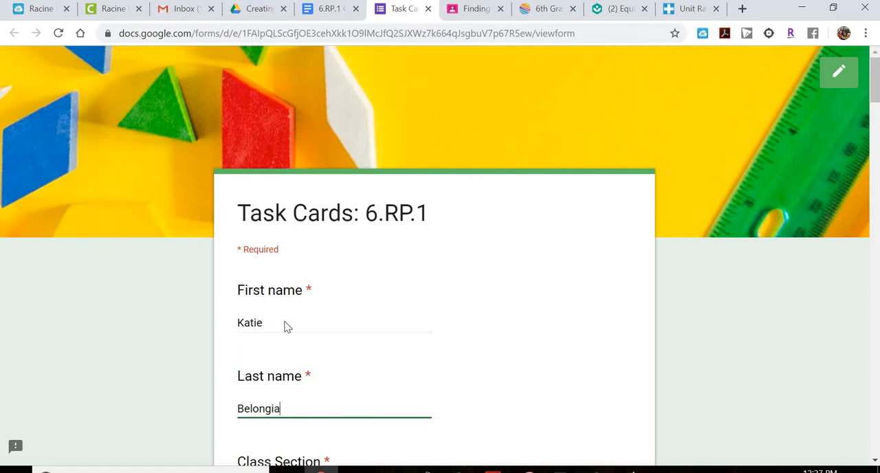
scroll(down, 3)
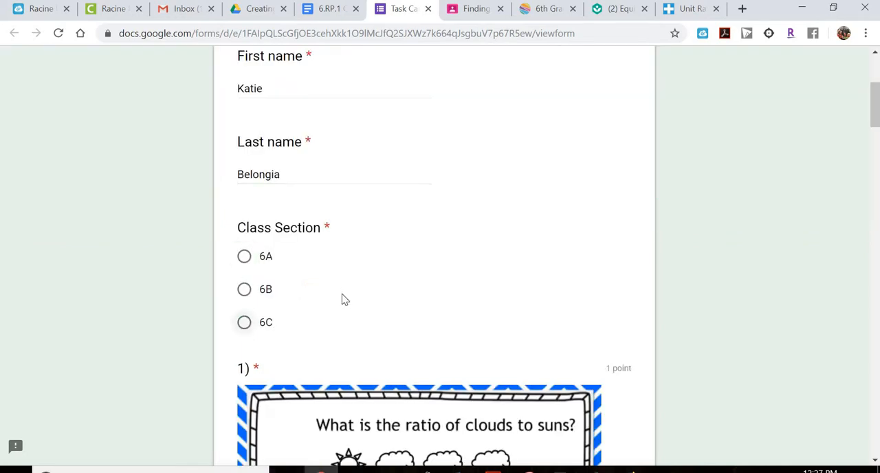
scroll(down, 3)
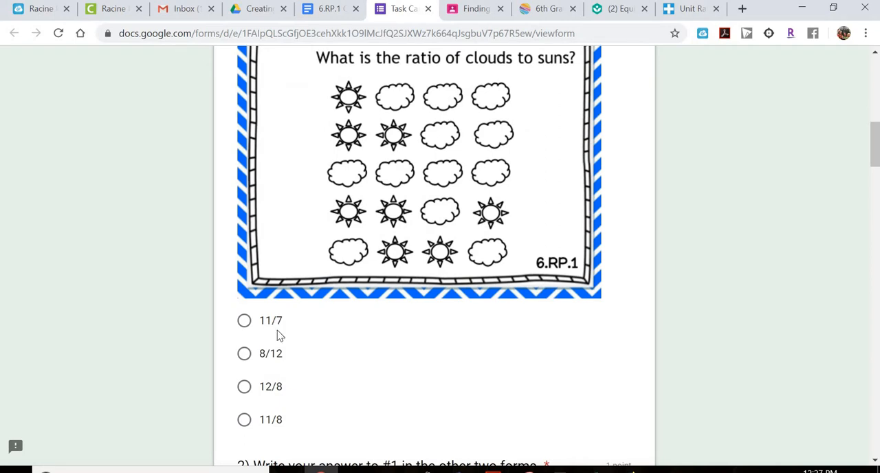
scroll(down, 3)
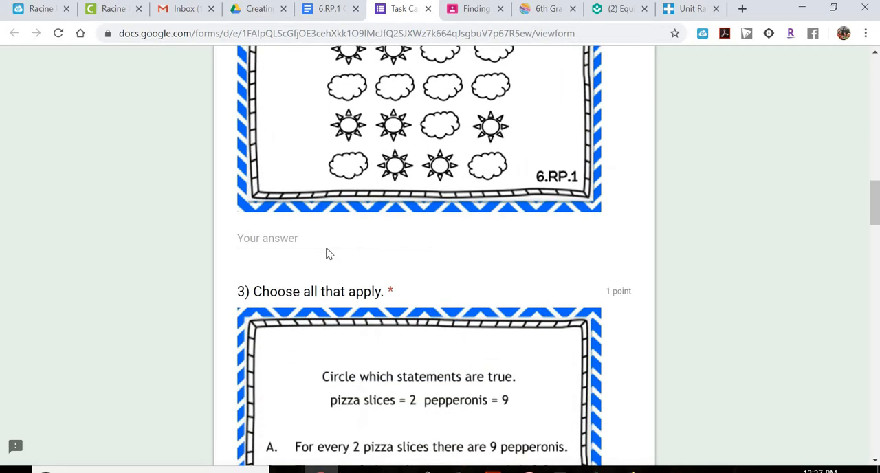
text(asdfsd)
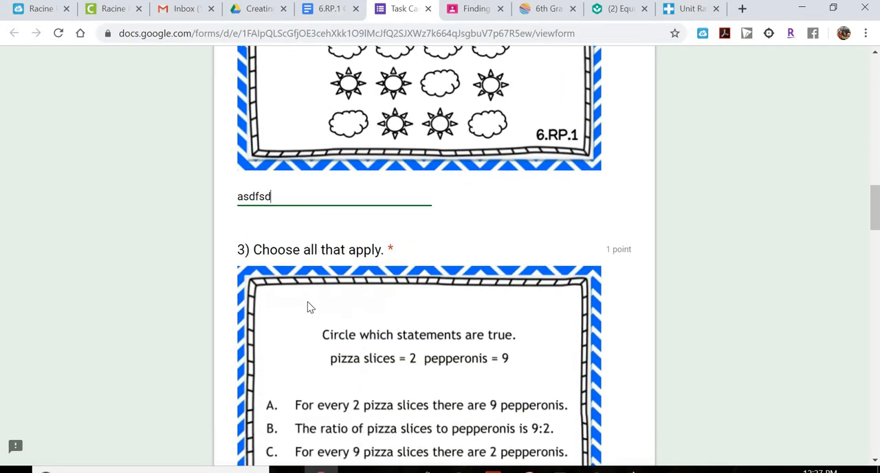
scroll(down, 3)
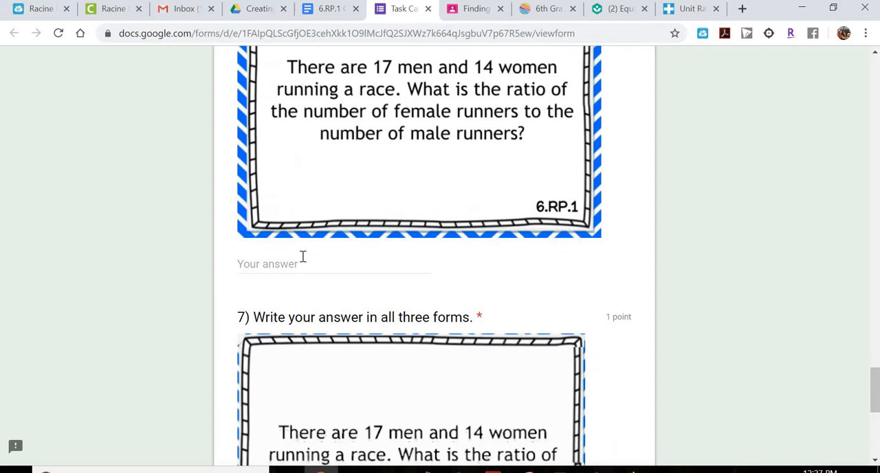
scroll(down, 3)
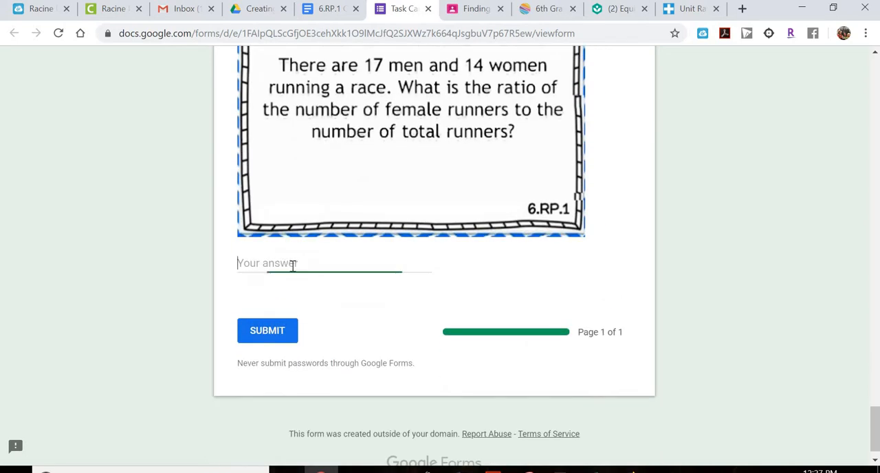
text(asf)
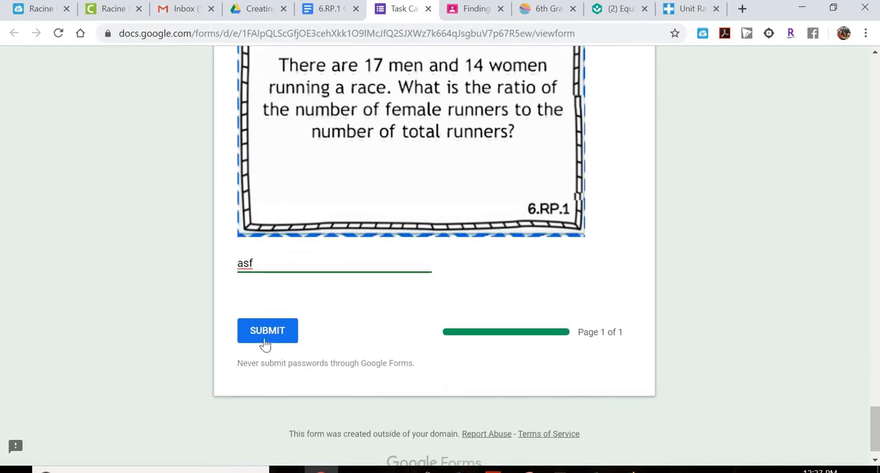
Submit the quiz so the response-recorded confirmation appears
click(267, 330)
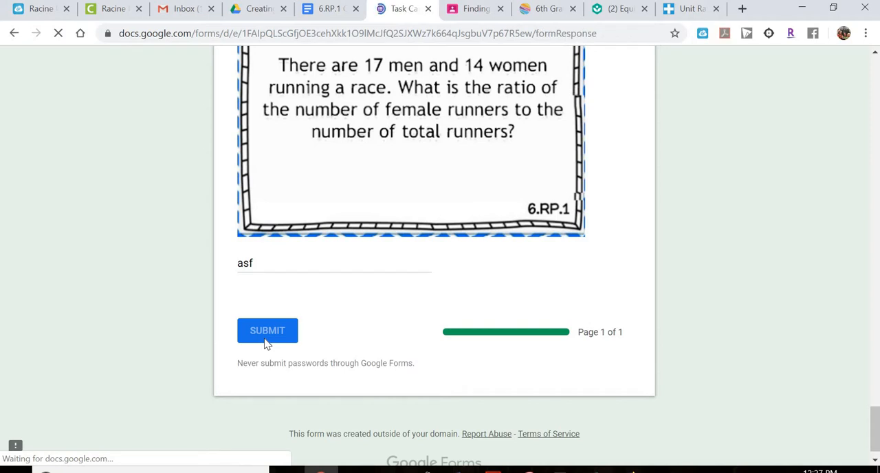
click(267, 330)
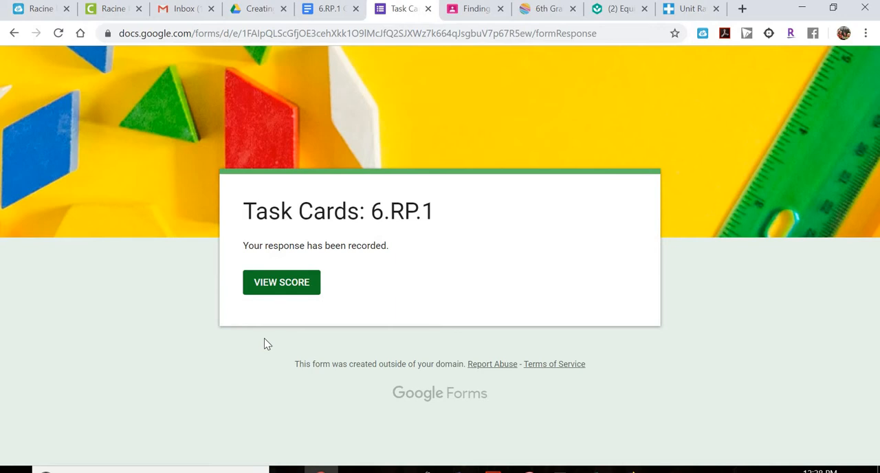
mouse_move(281, 282)
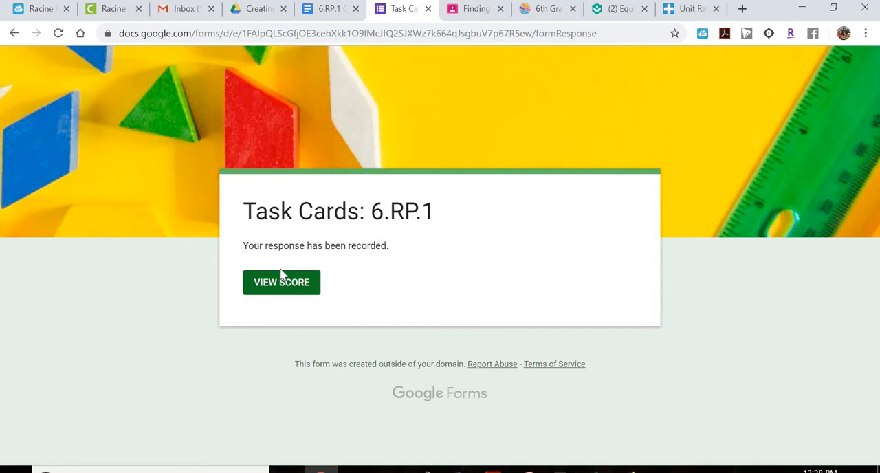
mouse_move(360, 237)
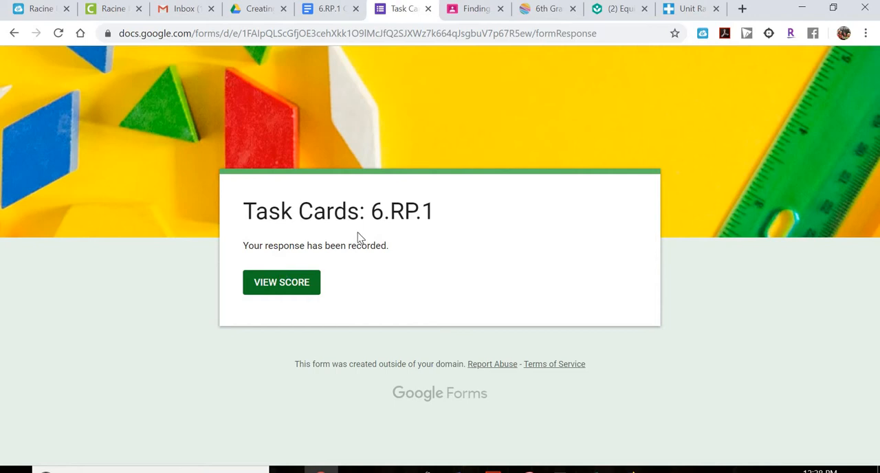
View the 1/7-point score page and copy its web address from the address bar
click(281, 282)
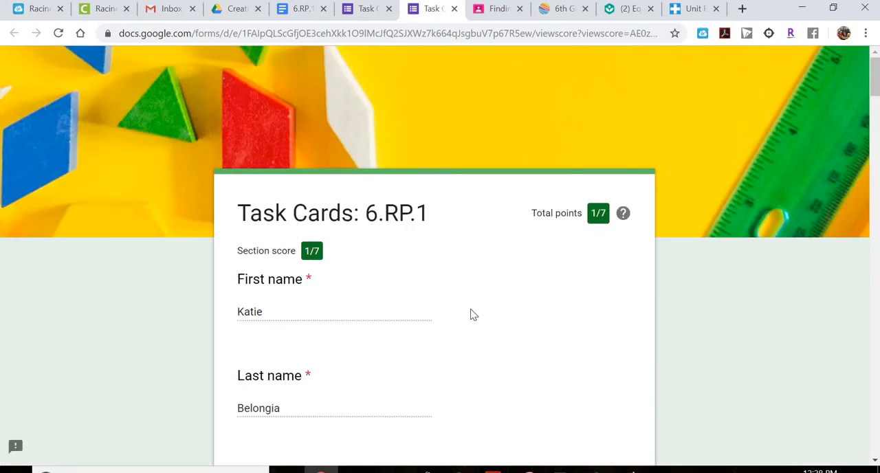
scroll(down, 3)
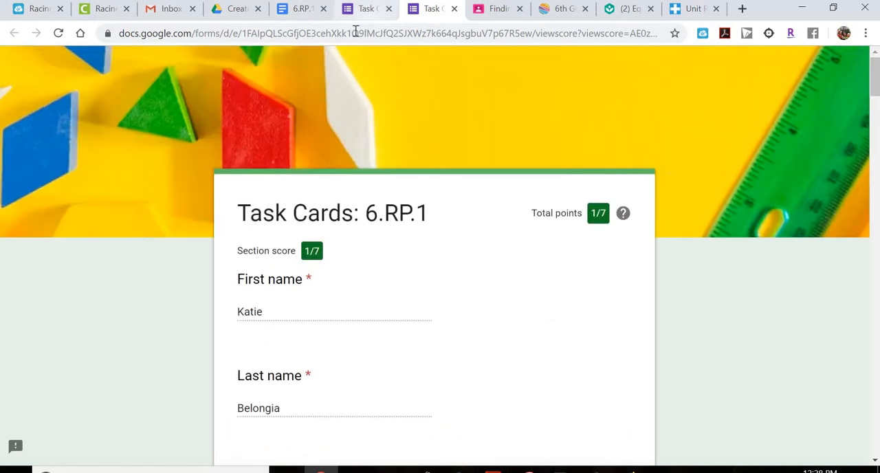
click(357, 33)
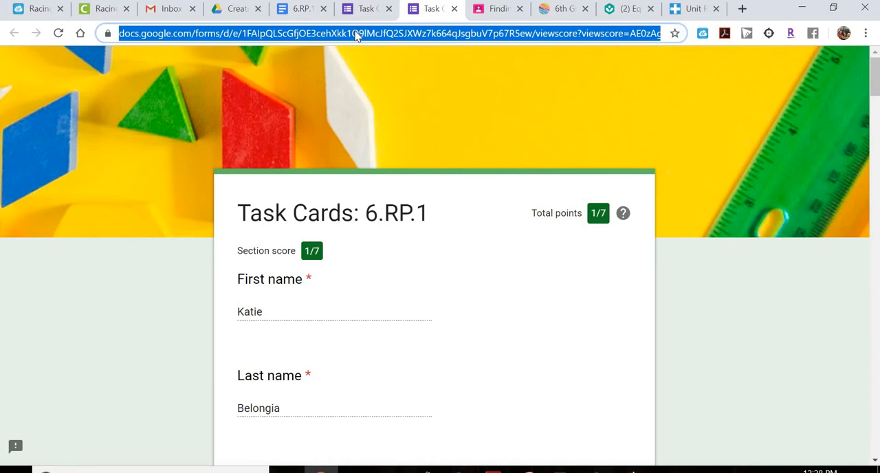
right_click(337, 33)
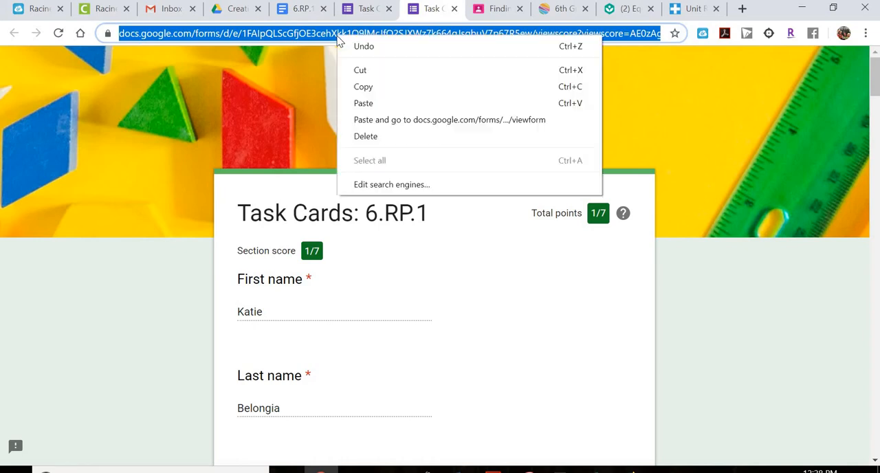
click(377, 89)
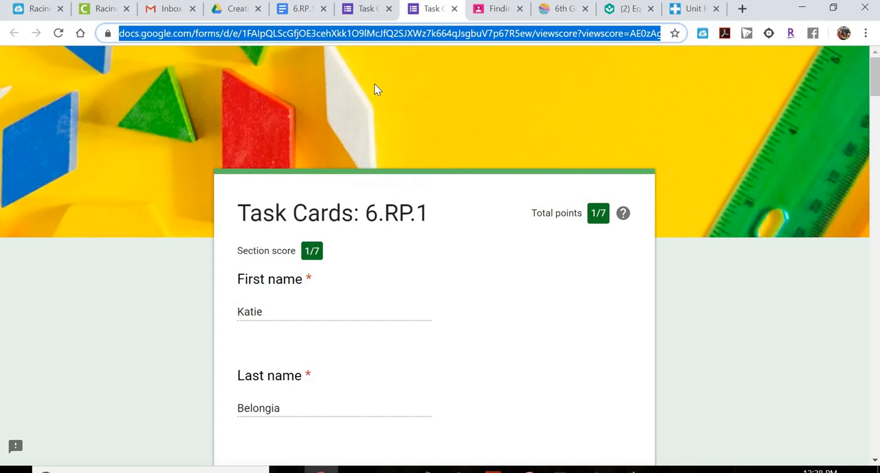
mouse_move(360, 137)
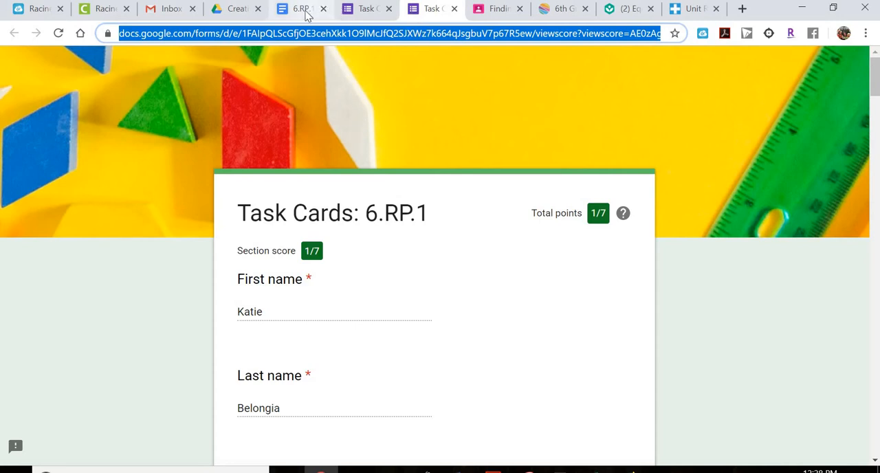
Add 'Katie's Scores' under the Task Cards link in the playlist doc and select it
click(296, 8)
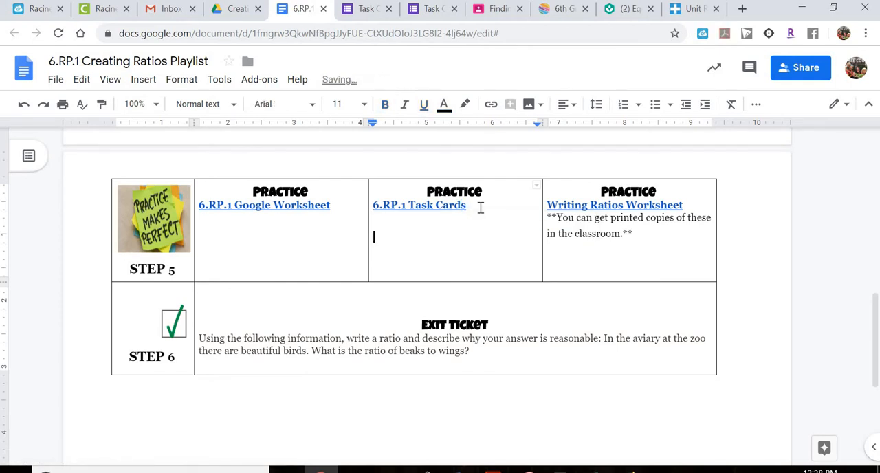
text(Katie's)
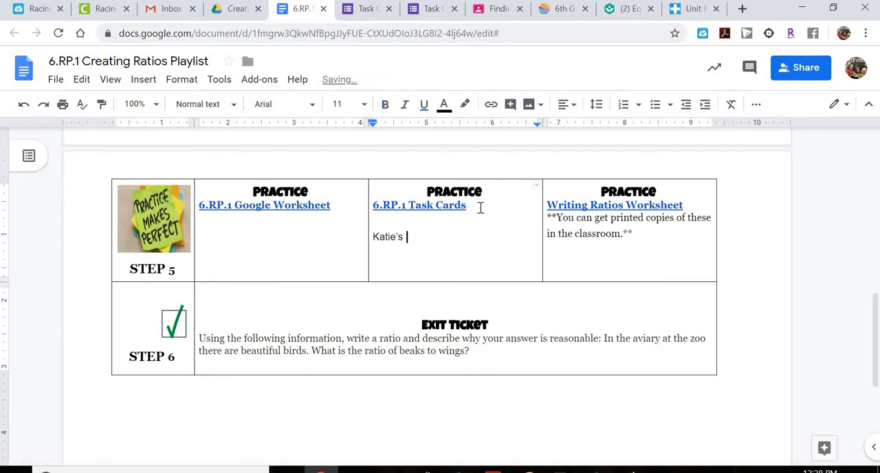
text(Scores)
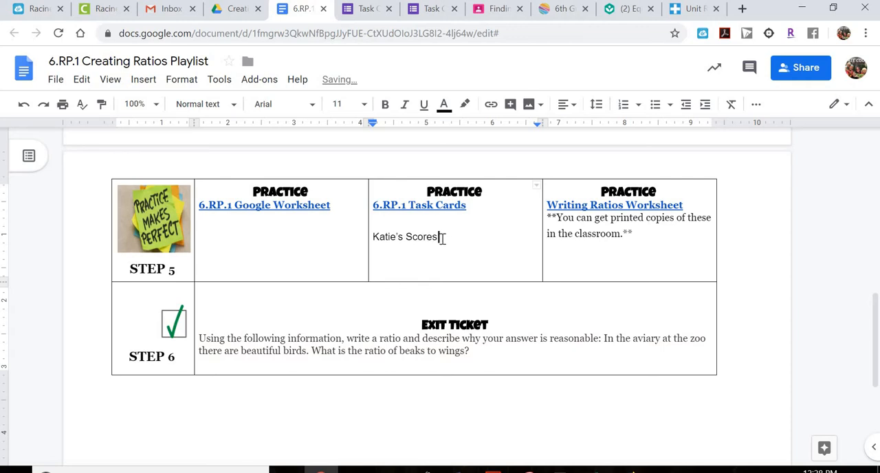
double_click(404, 237)
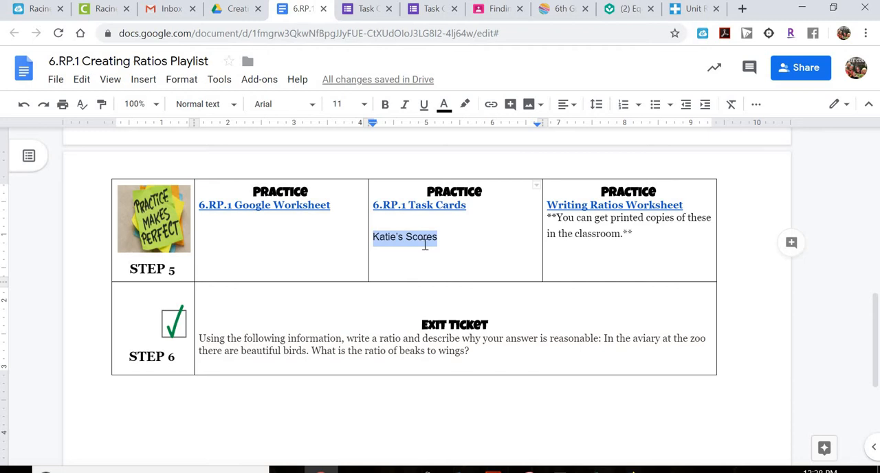
mouse_move(491, 105)
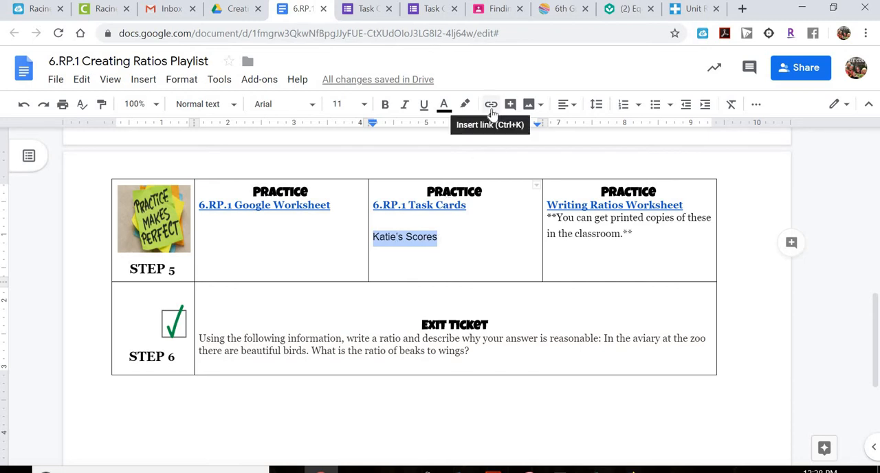
Link 'Katie's Scores' to the pasted score page address and apply it
click(490, 105)
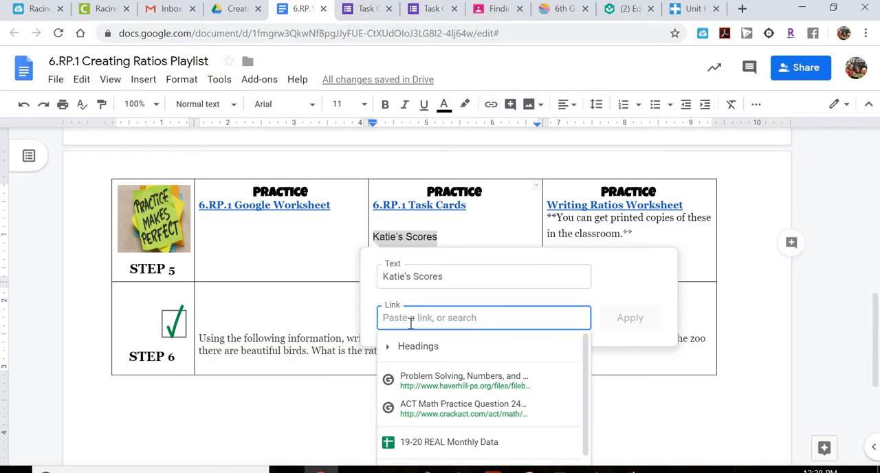
right_click(482, 316)
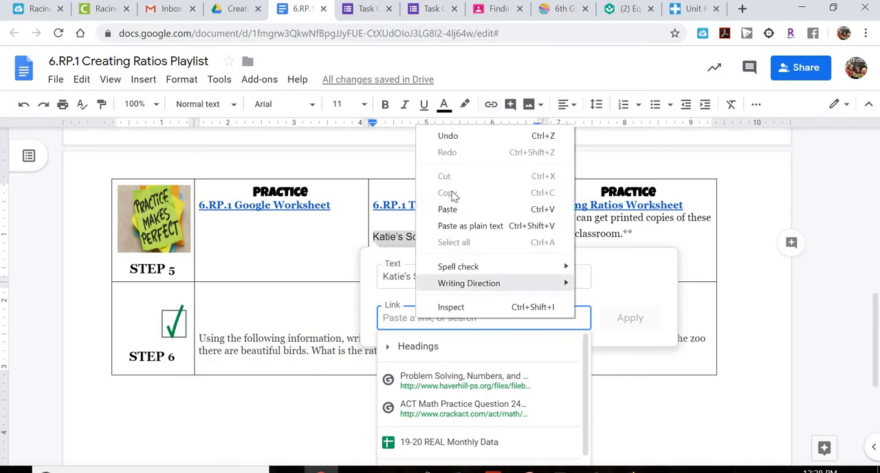
mouse_move(448, 209)
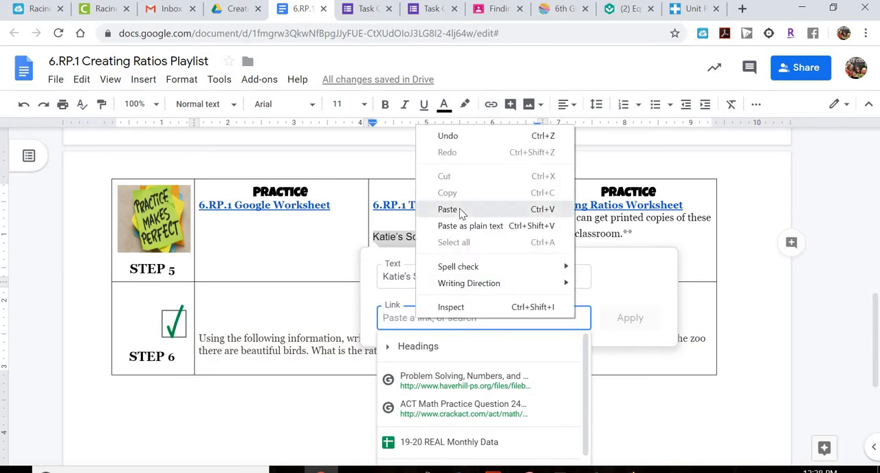
click(448, 209)
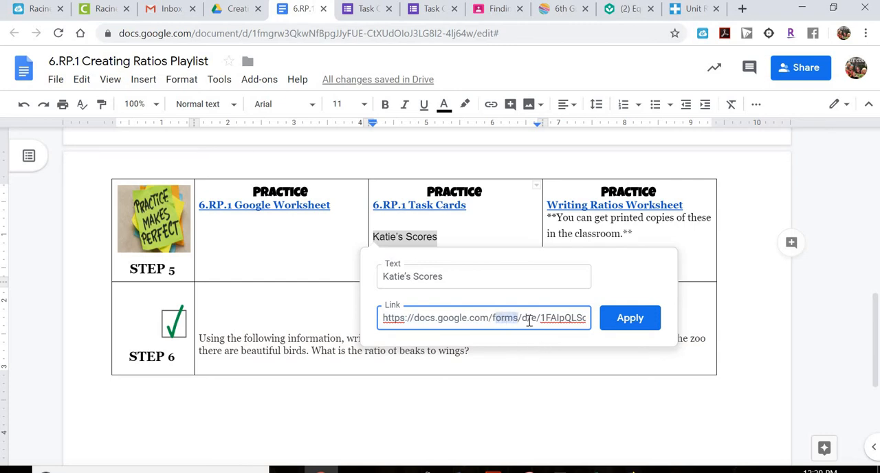
click(630, 317)
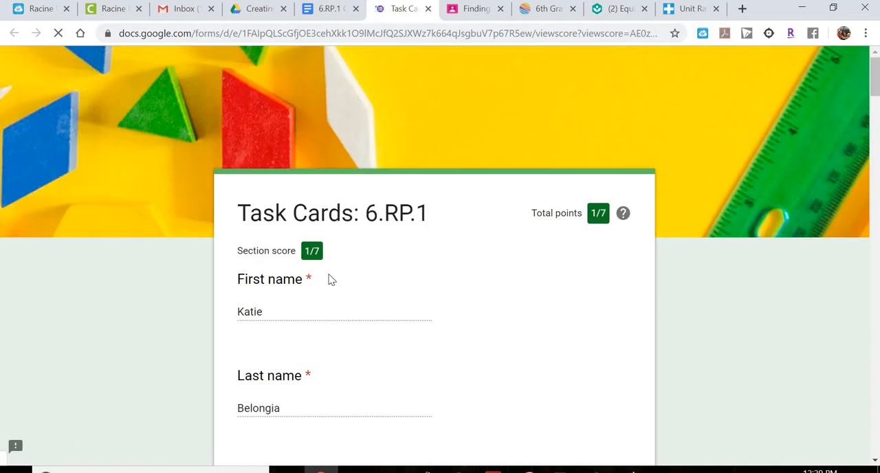
Scroll through Katie's graded answers on the 1/7 score page
scroll(down, 3)
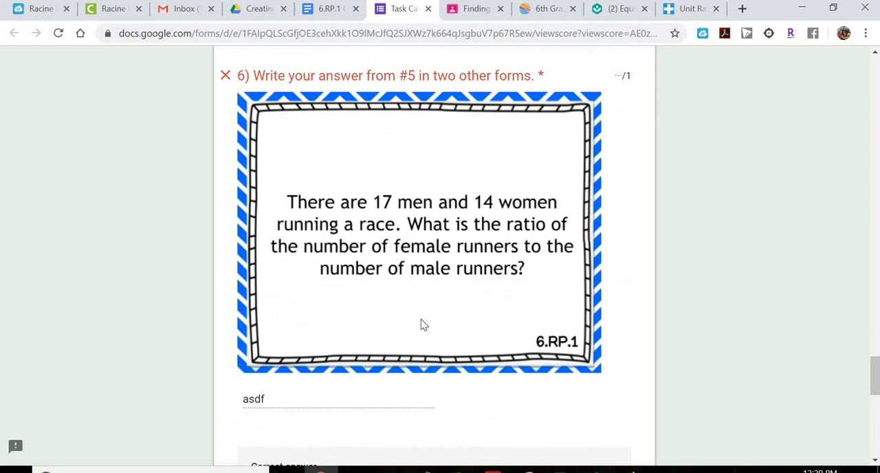
scroll(down, 3)
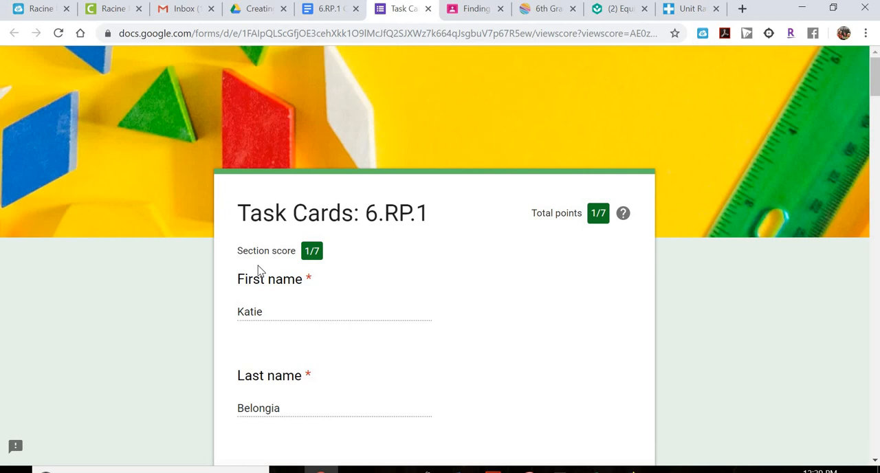
mouse_move(330, 8)
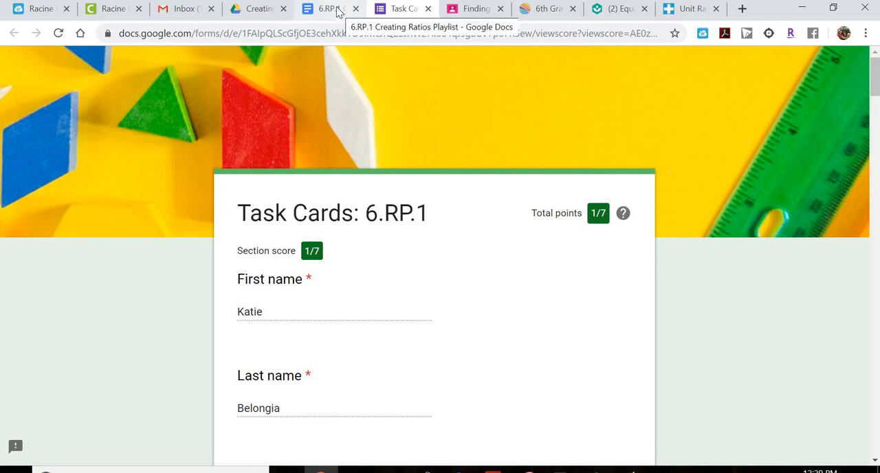